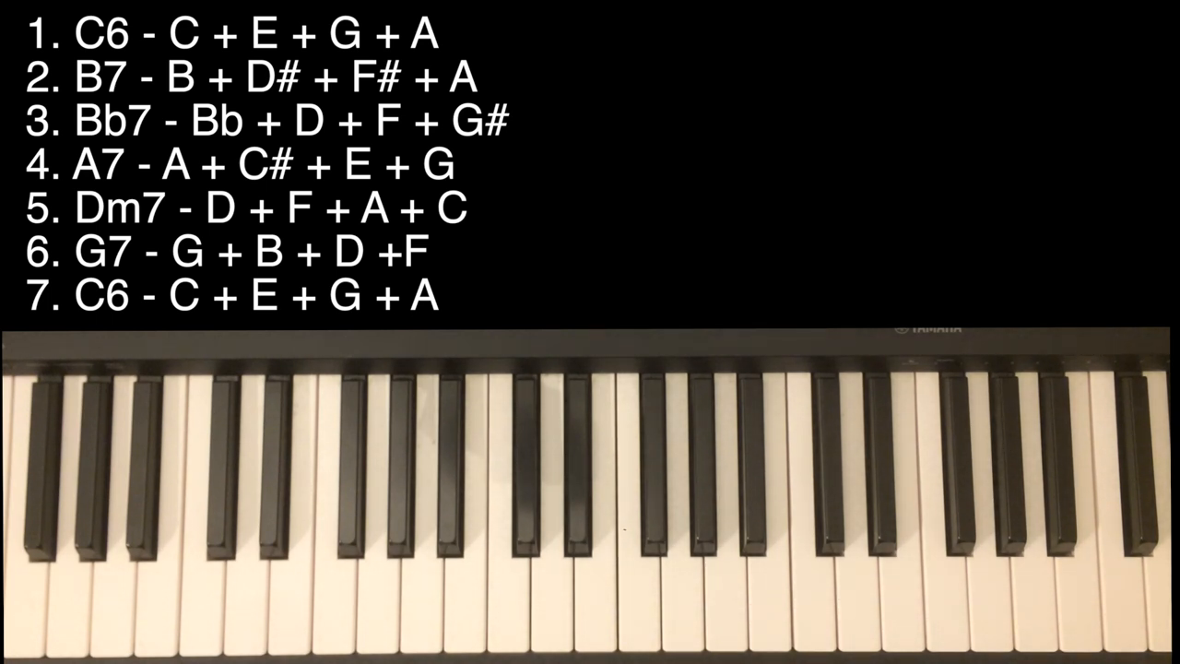
{"action": "left_click", "coordinate": [609, 572]}
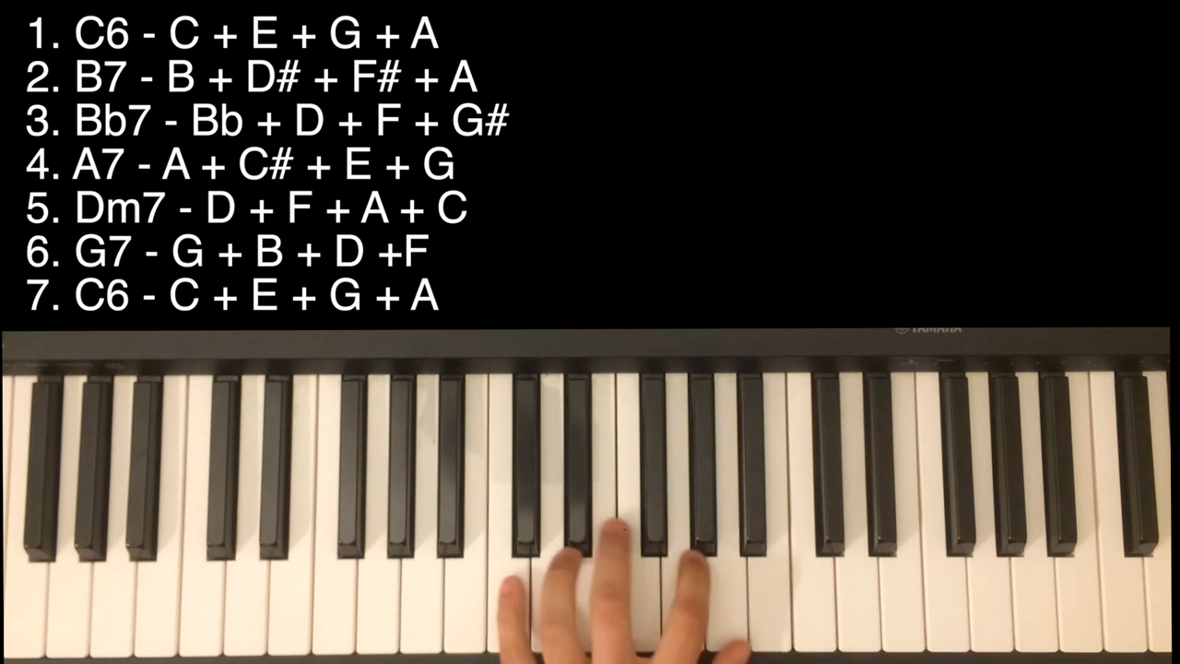